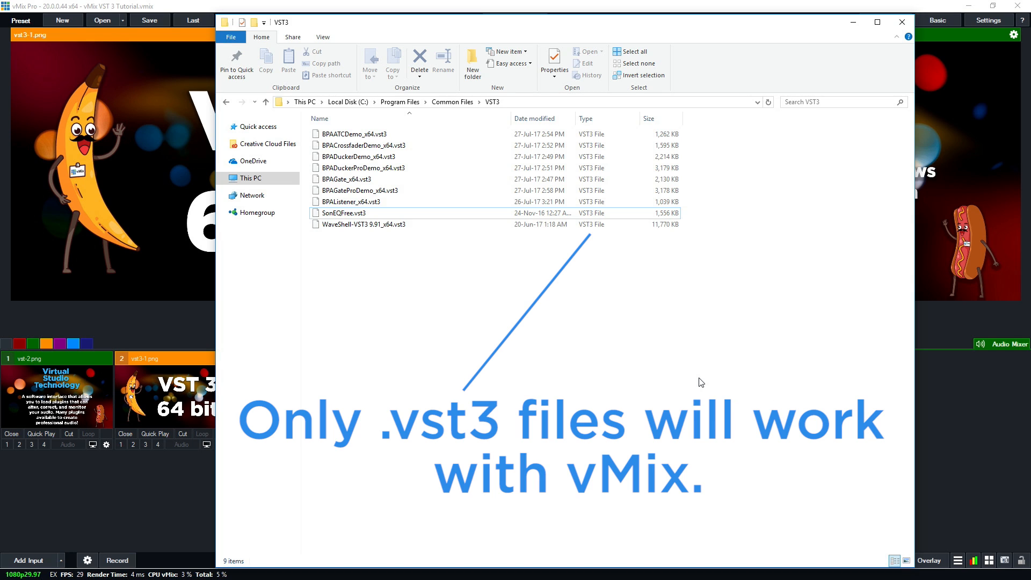
mouse_move(495, 357)
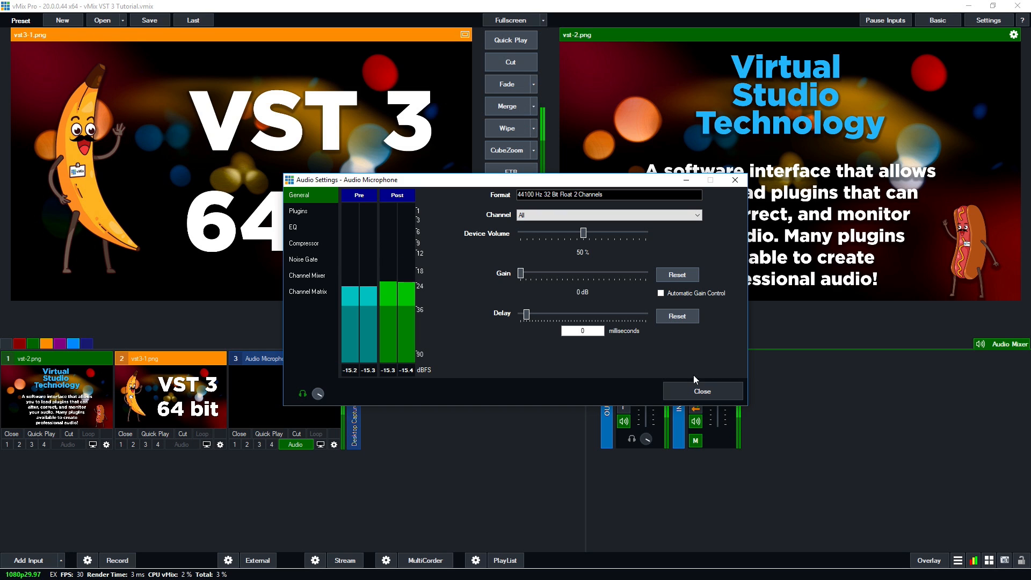
Add a plugin using the WaveShell-VST3 9.91_x64 driver with CLA Vocals Stereo to the microphone input.
click(298, 210)
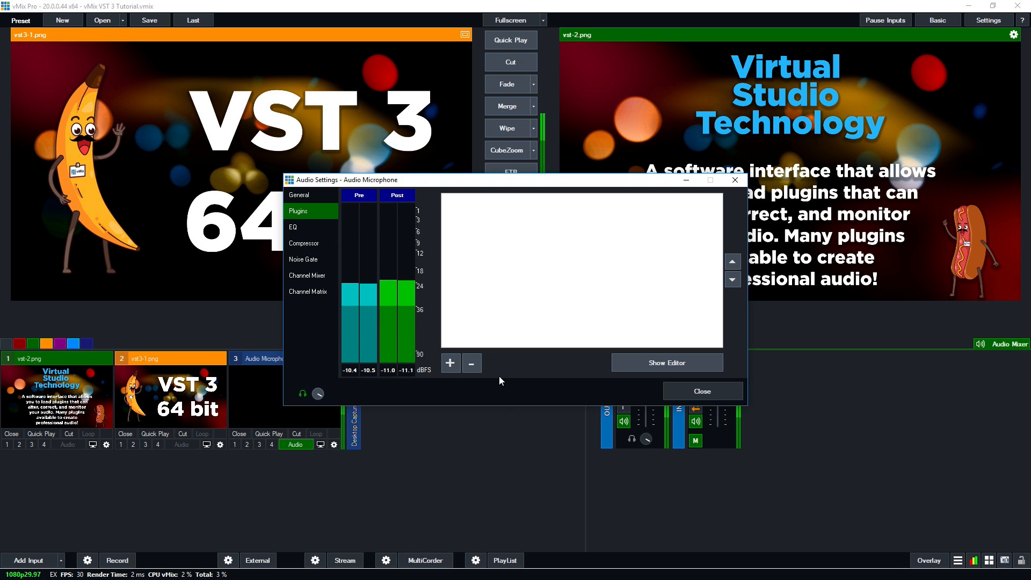
click(451, 362)
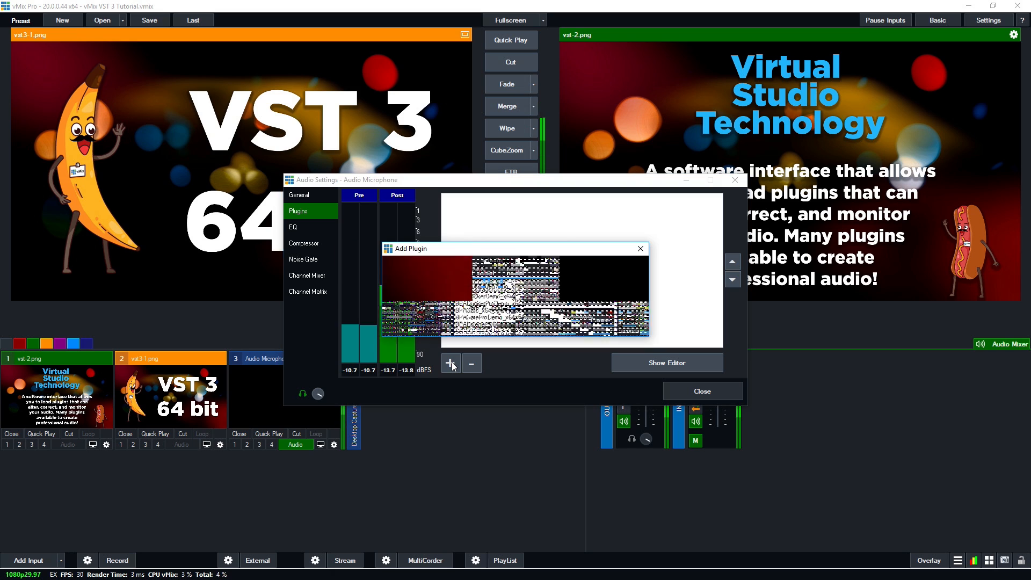
click(533, 271)
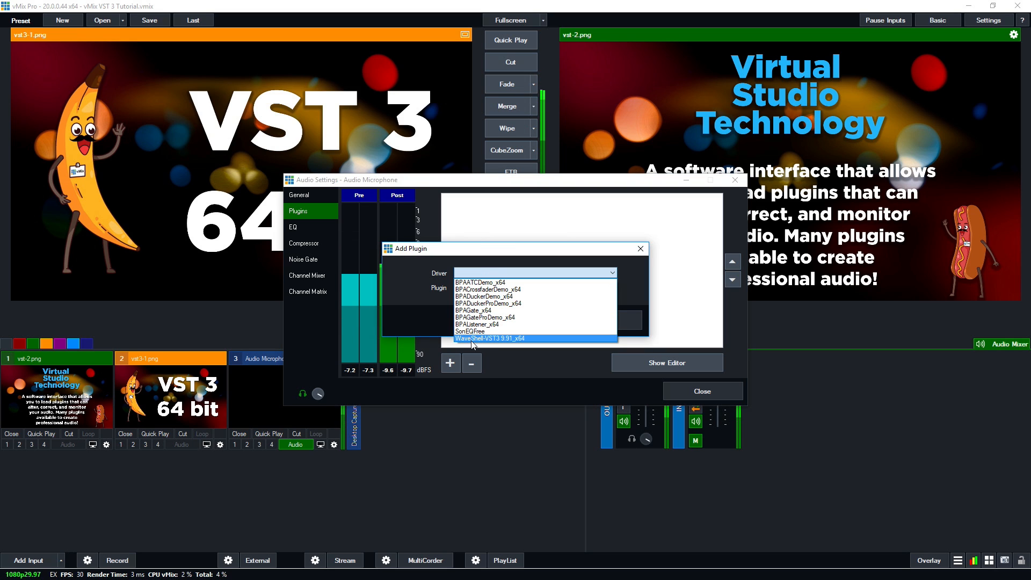
click(489, 339)
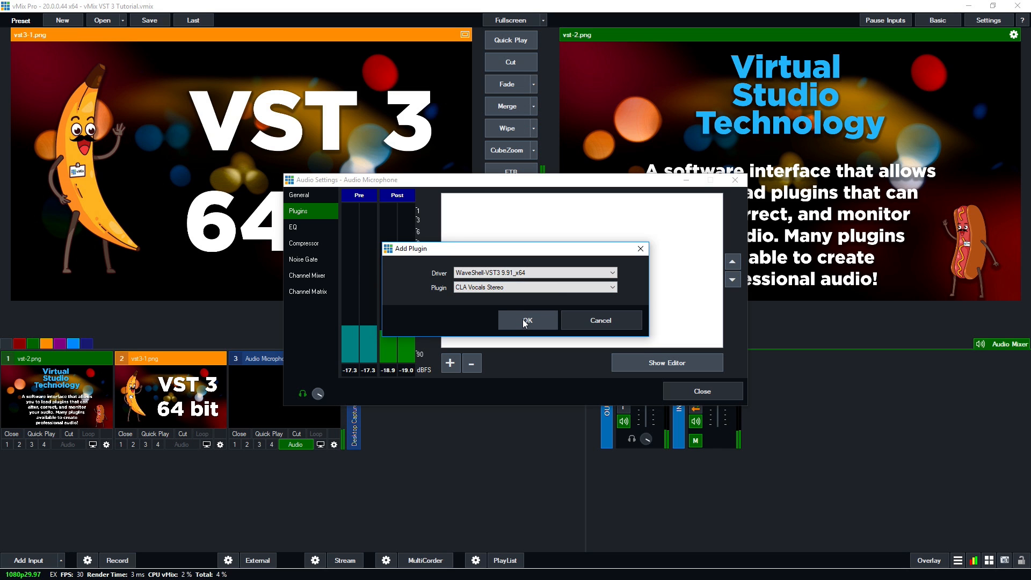
click(526, 320)
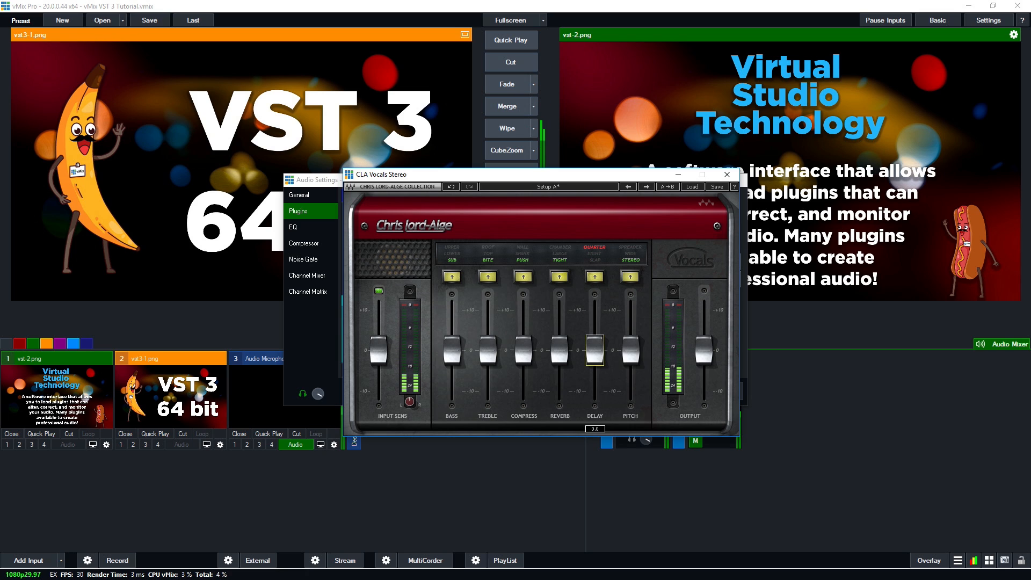
Try raising and lowering the CLA Vocals Stereo Delay fader, then leave the editor.
drag(594, 348, 593, 310)
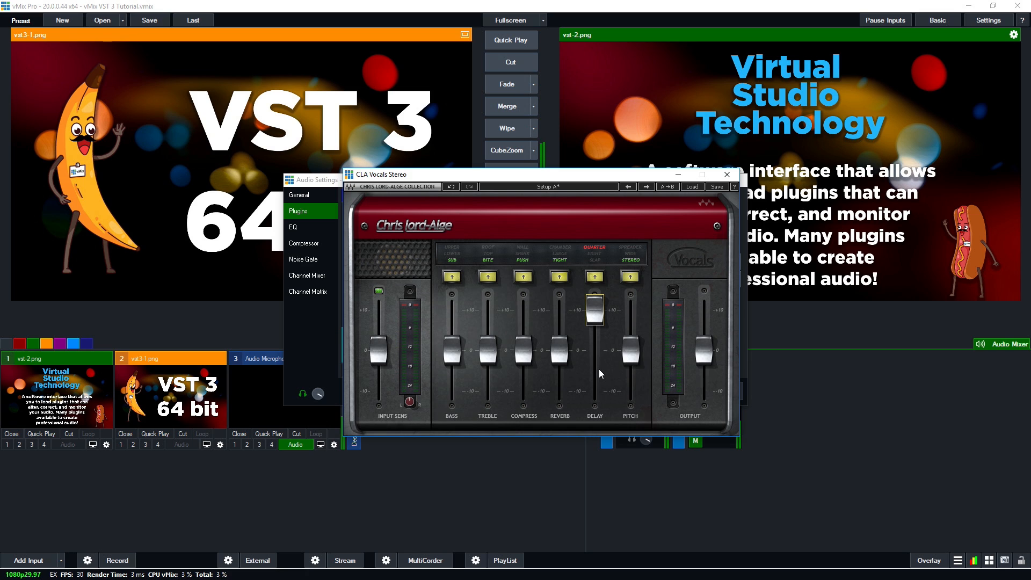
mouse_move(622, 303)
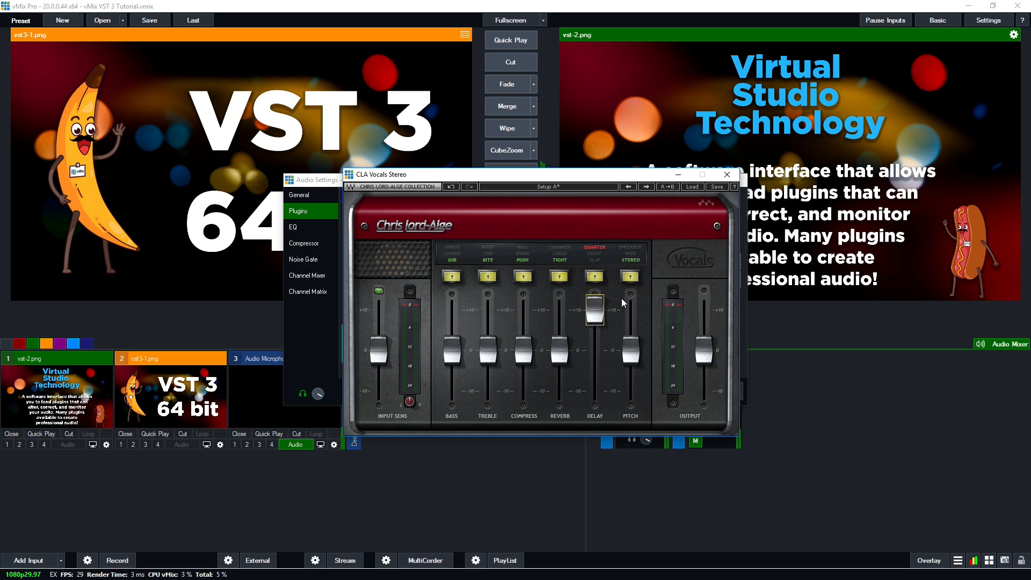
drag(594, 309, 593, 288)
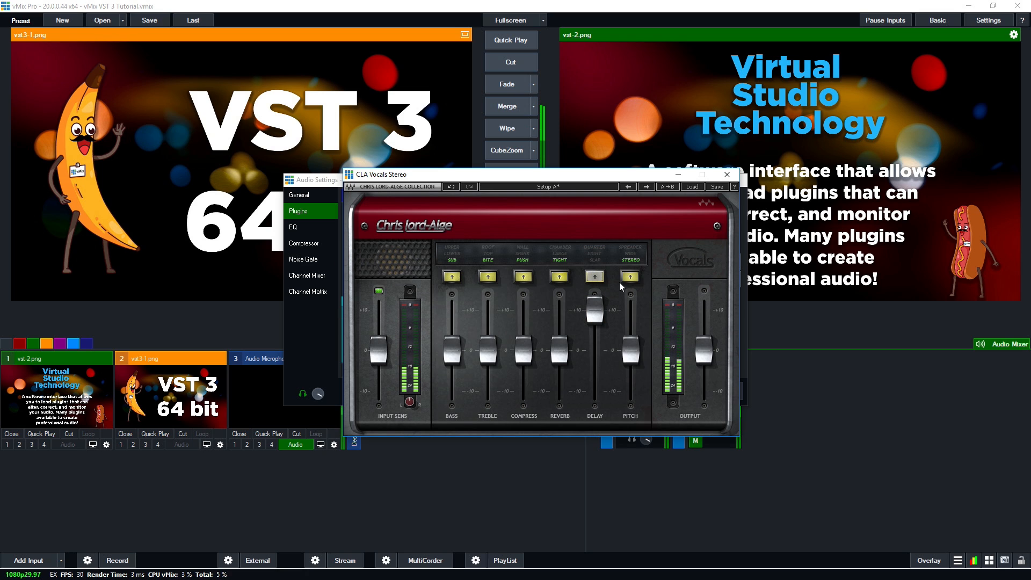
mouse_move(726, 174)
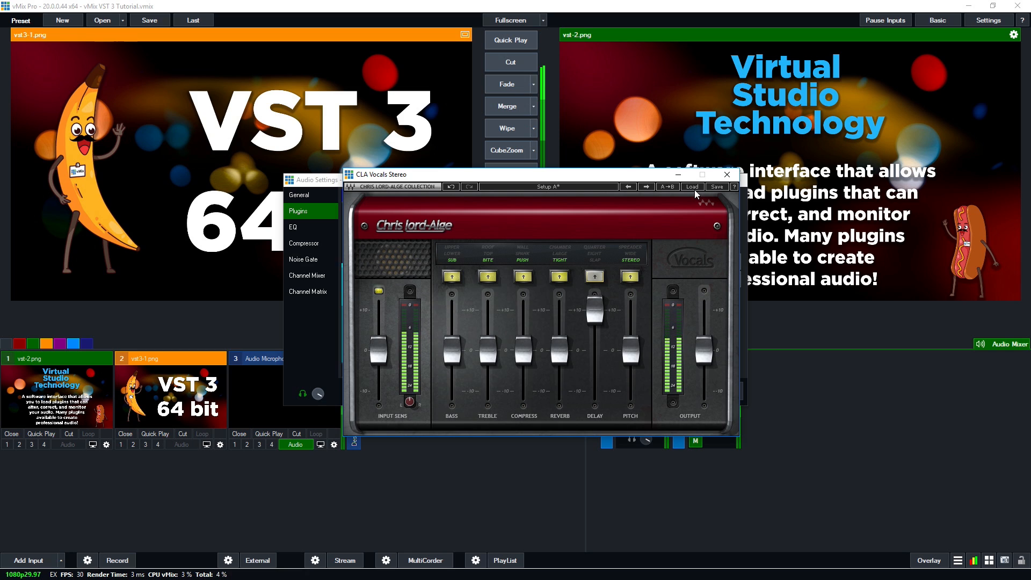
drag(593, 307, 594, 335)
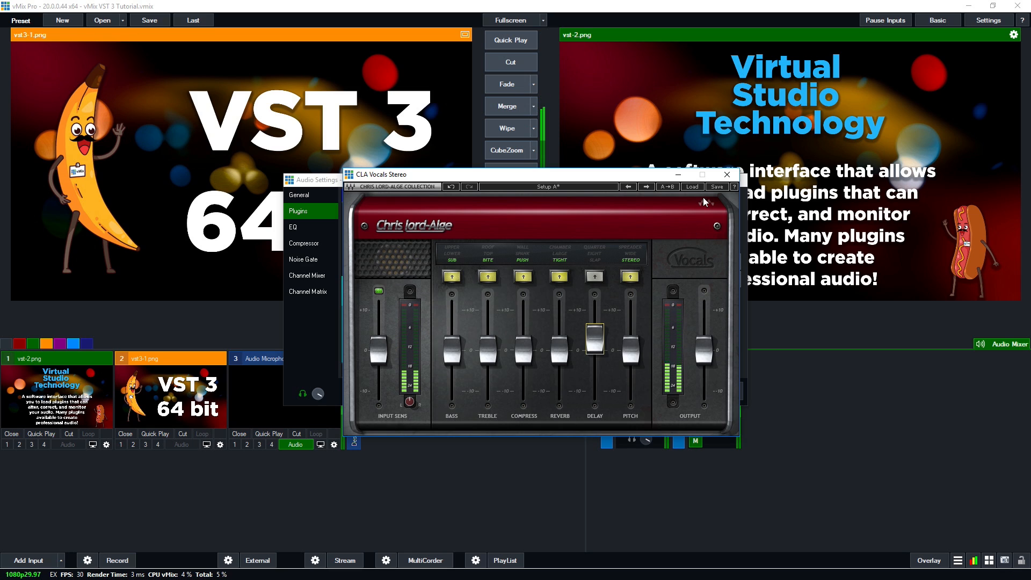
mouse_move(660, 226)
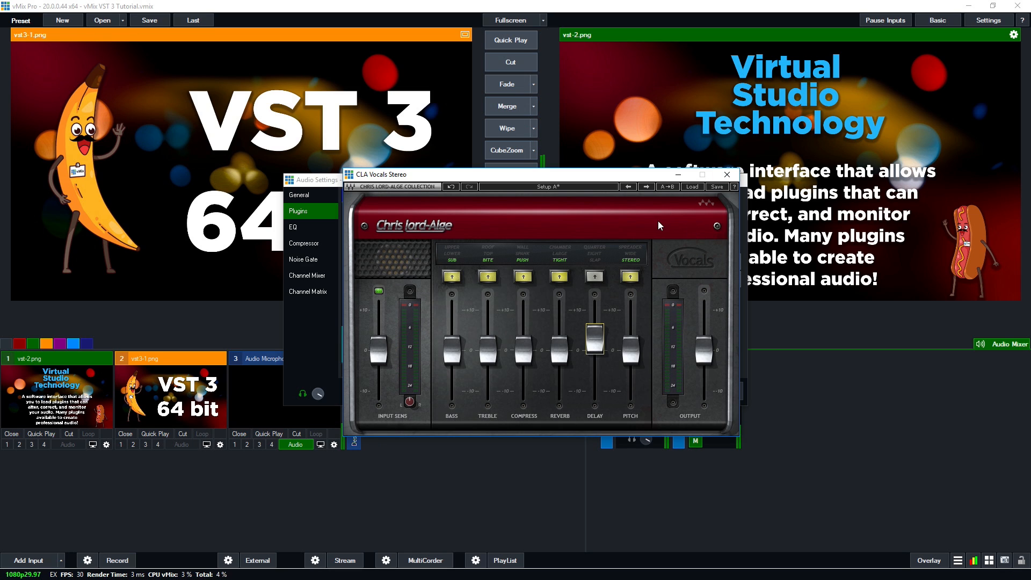
click(726, 174)
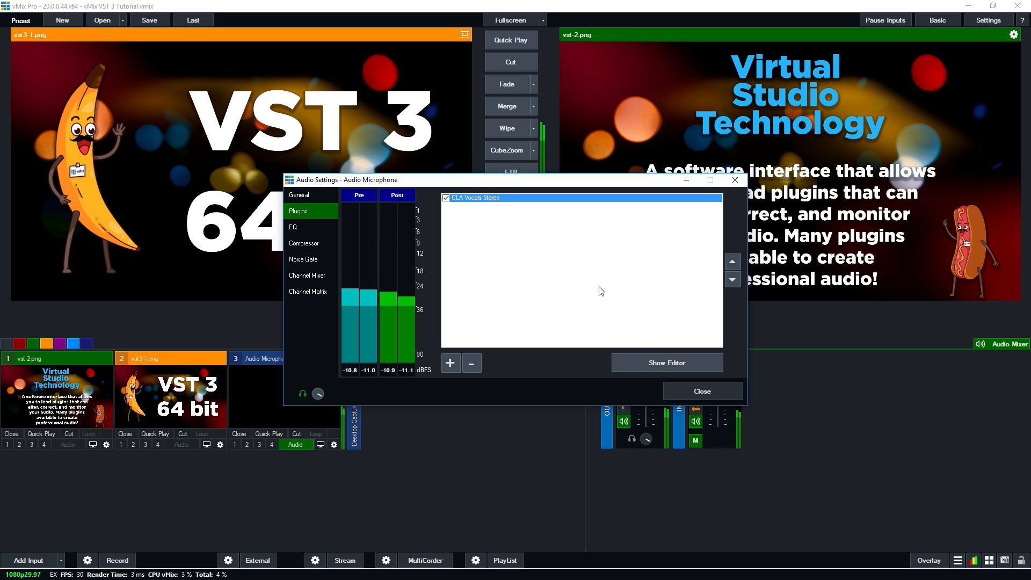
Remove CLA Vocals Stereo from the microphone's plugin list.
click(666, 362)
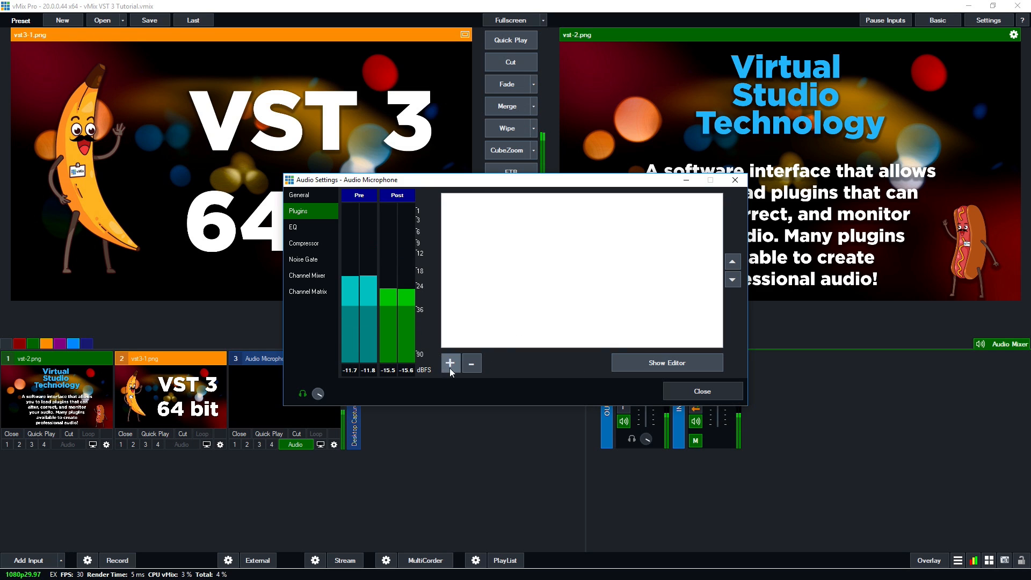
Add the SonEQFree plugin to the microphone and dismiss its editor.
click(450, 362)
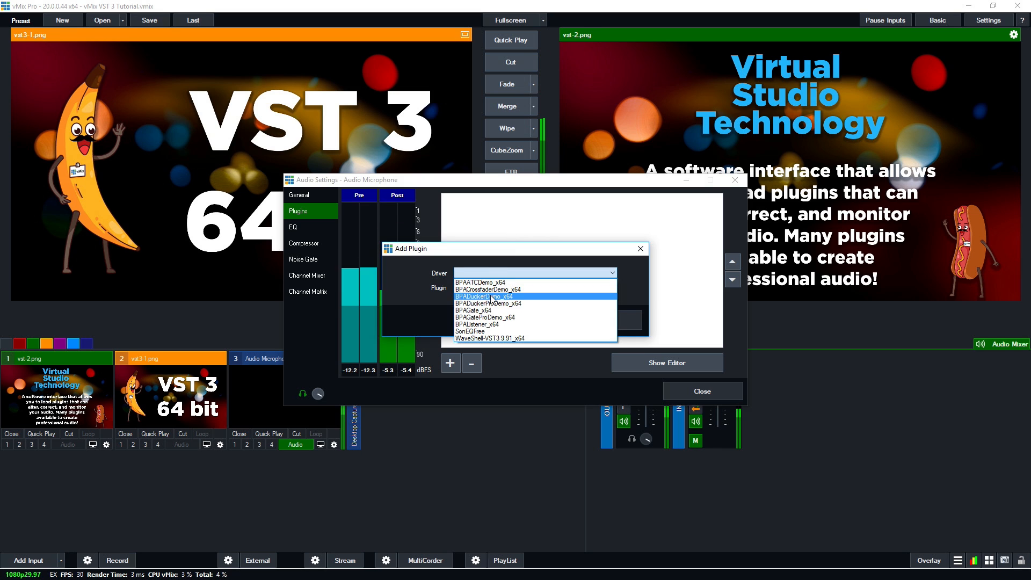
click(468, 332)
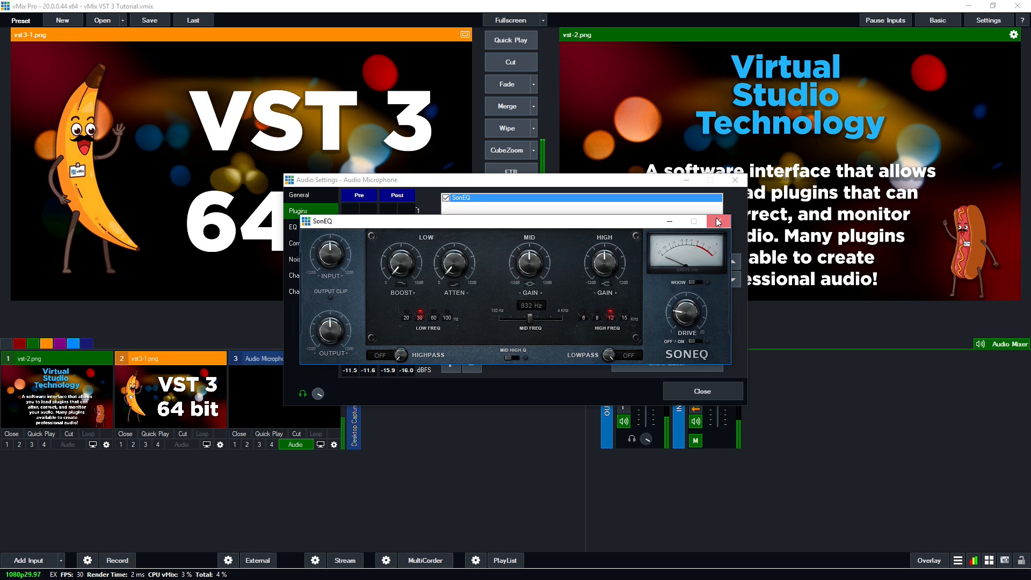
click(717, 222)
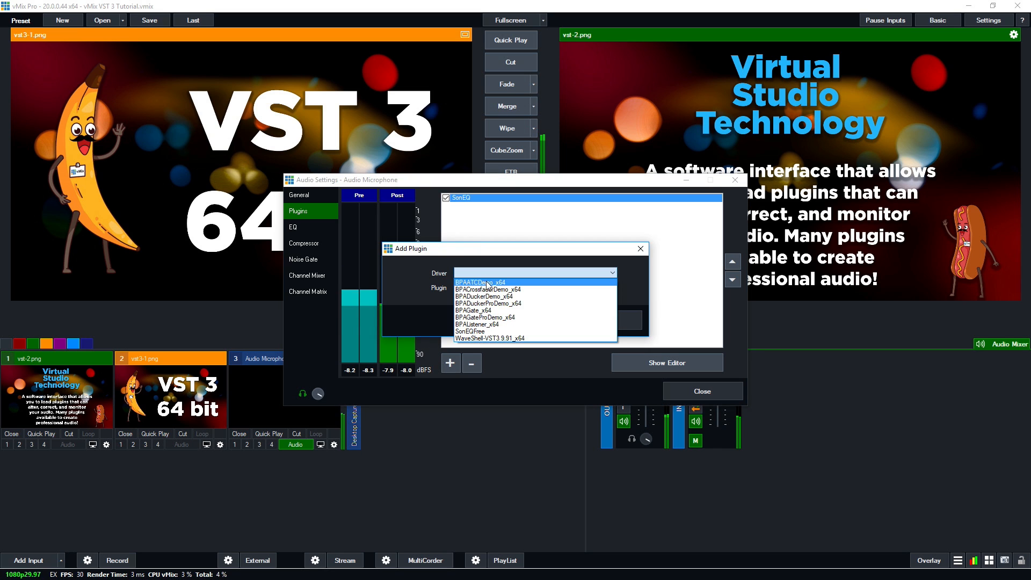
Add WaveShell CLA Vocals Stereo after SonEQ and close the microphone's audio settings.
click(492, 339)
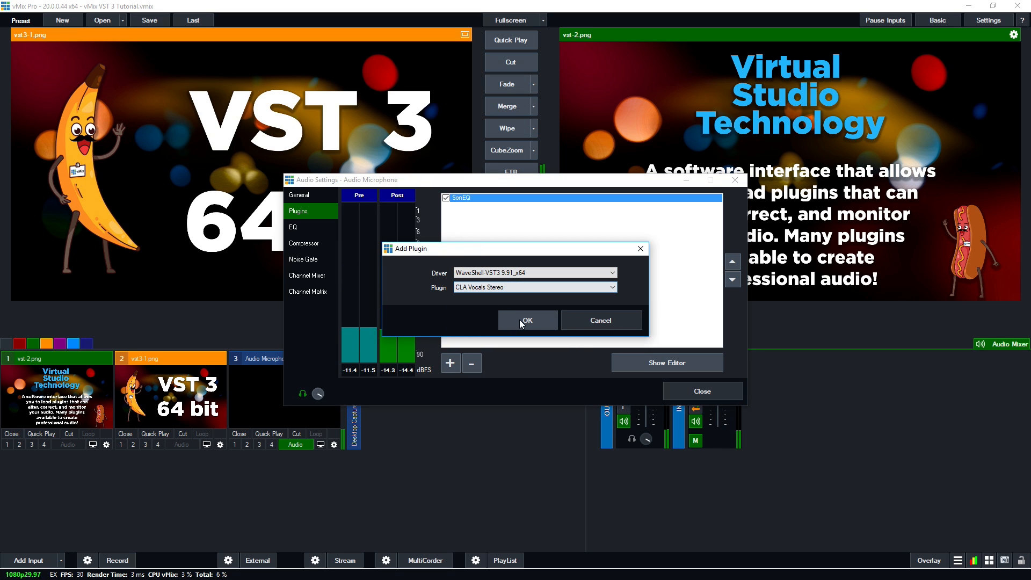
click(527, 320)
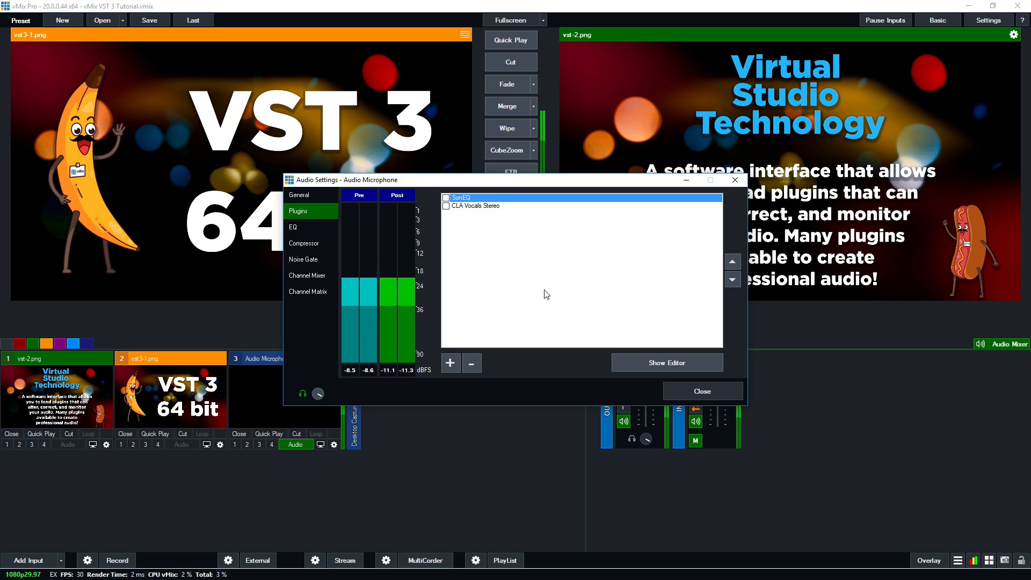
click(701, 391)
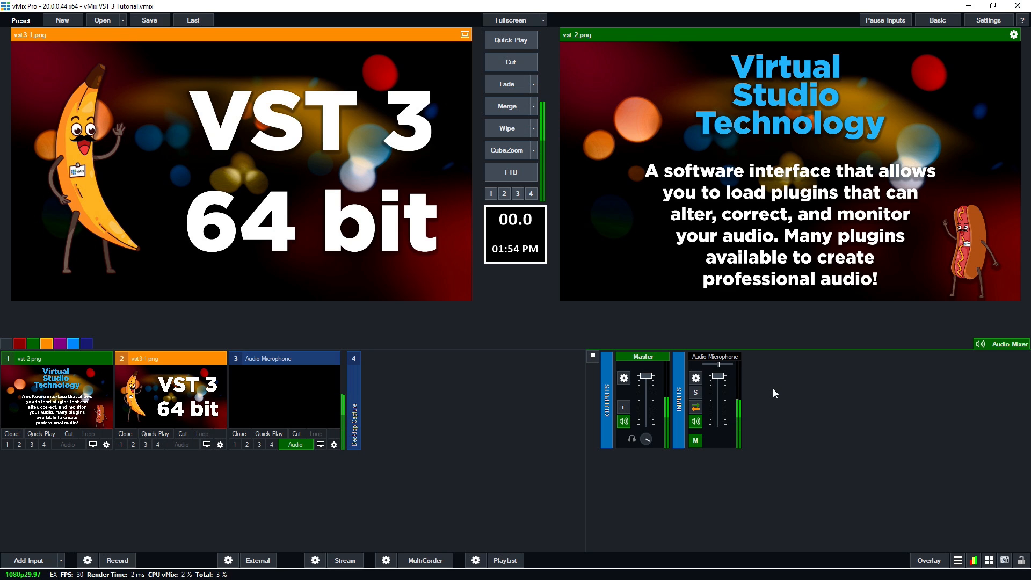
click(622, 377)
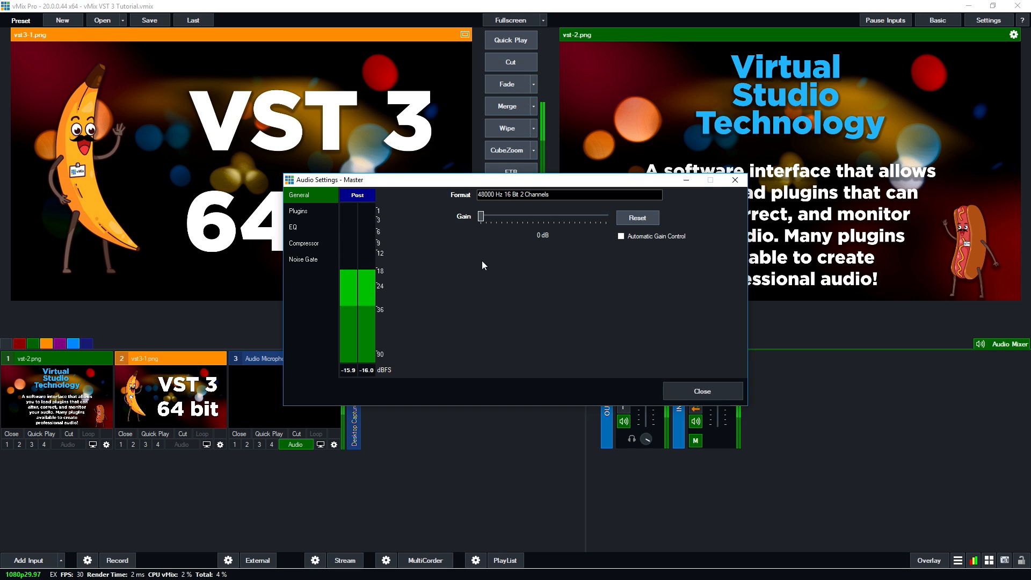
click(297, 210)
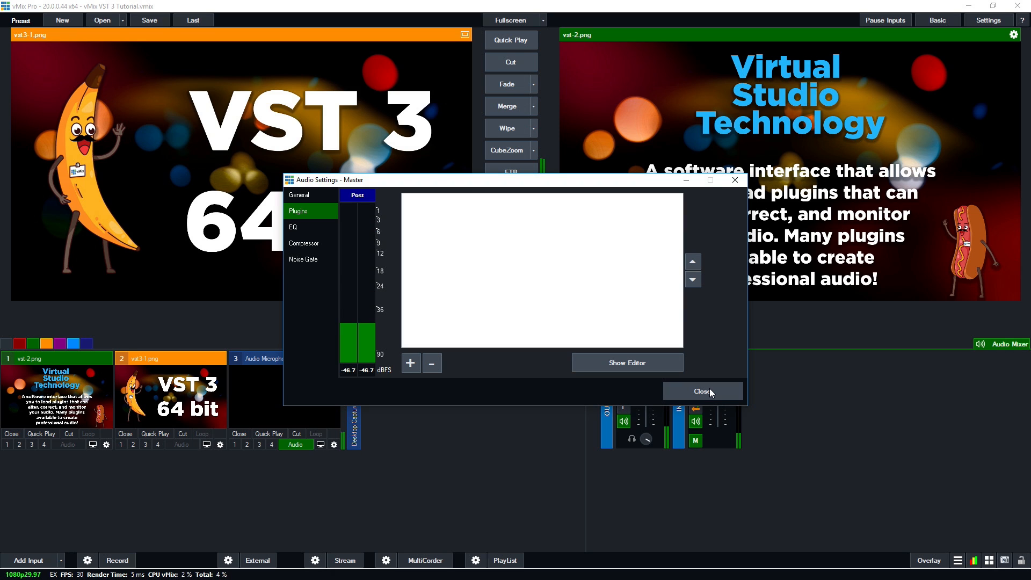
click(701, 391)
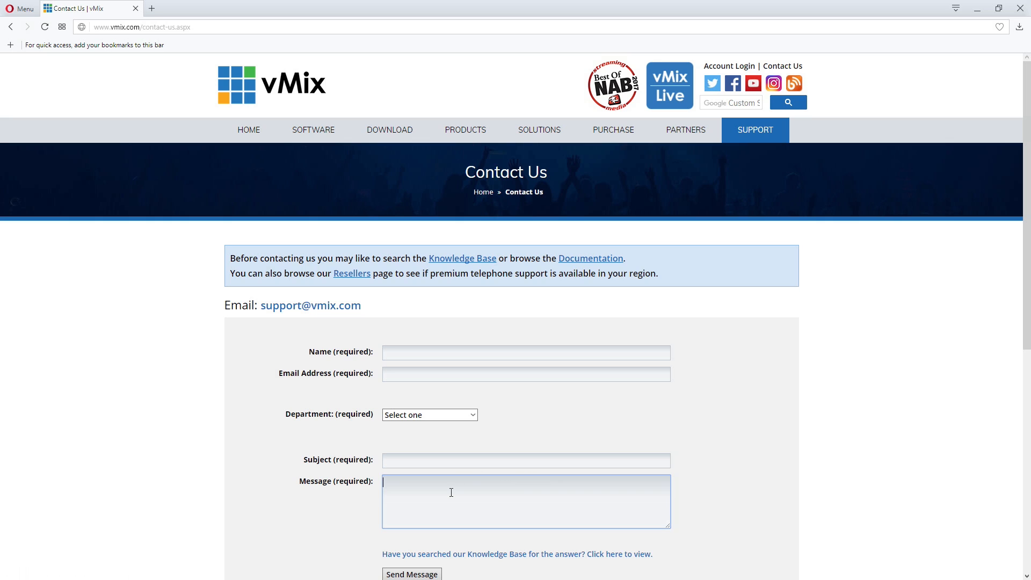
Enter "VST 3 plugins" in the contact form's Message field.
text(VST 3)
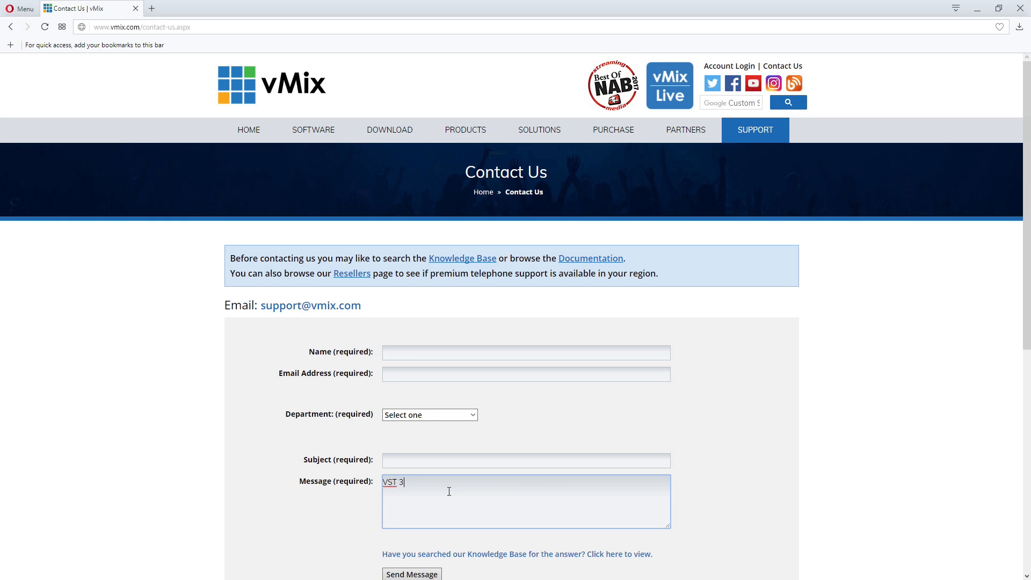
text(plugins)
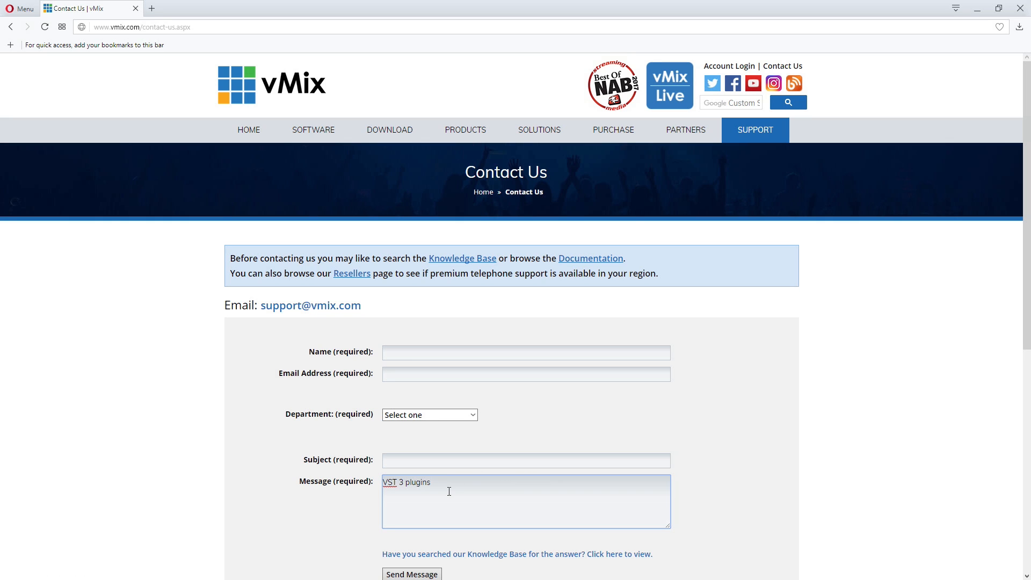